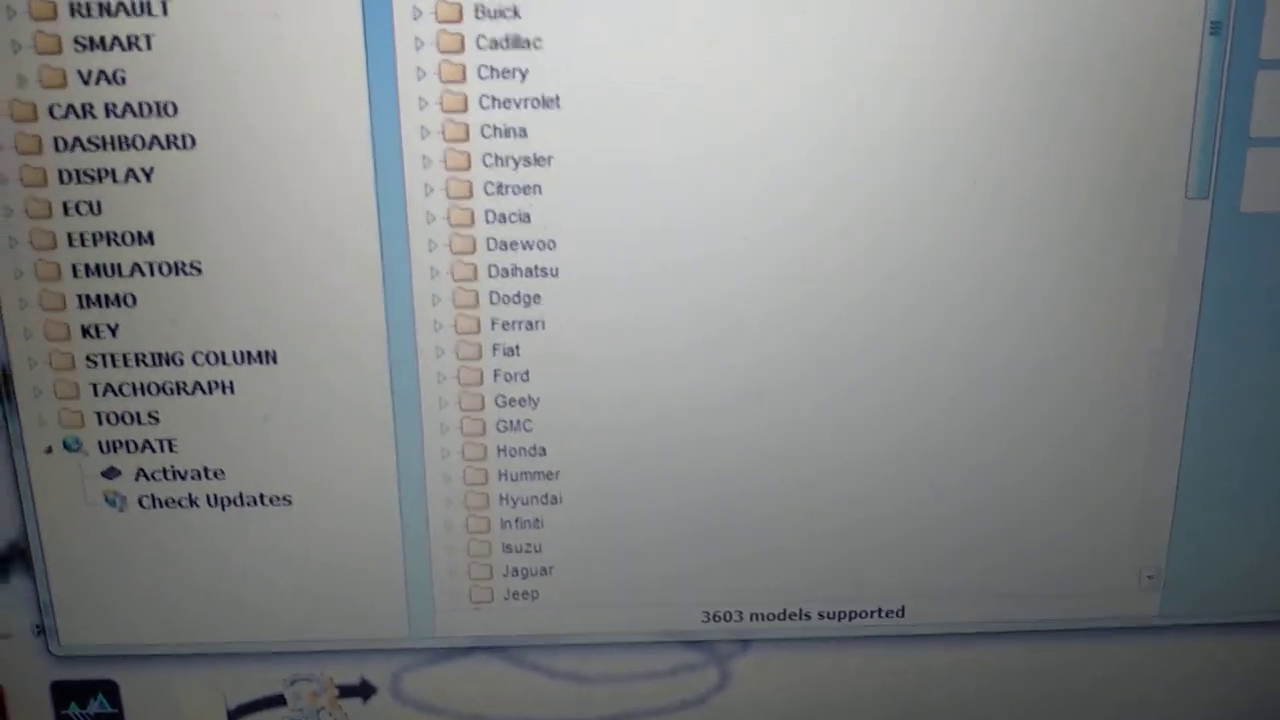
Step: Browse the airbag calculator list and point out the 550 39 40 00 airbag unit
scroll("down", 3)
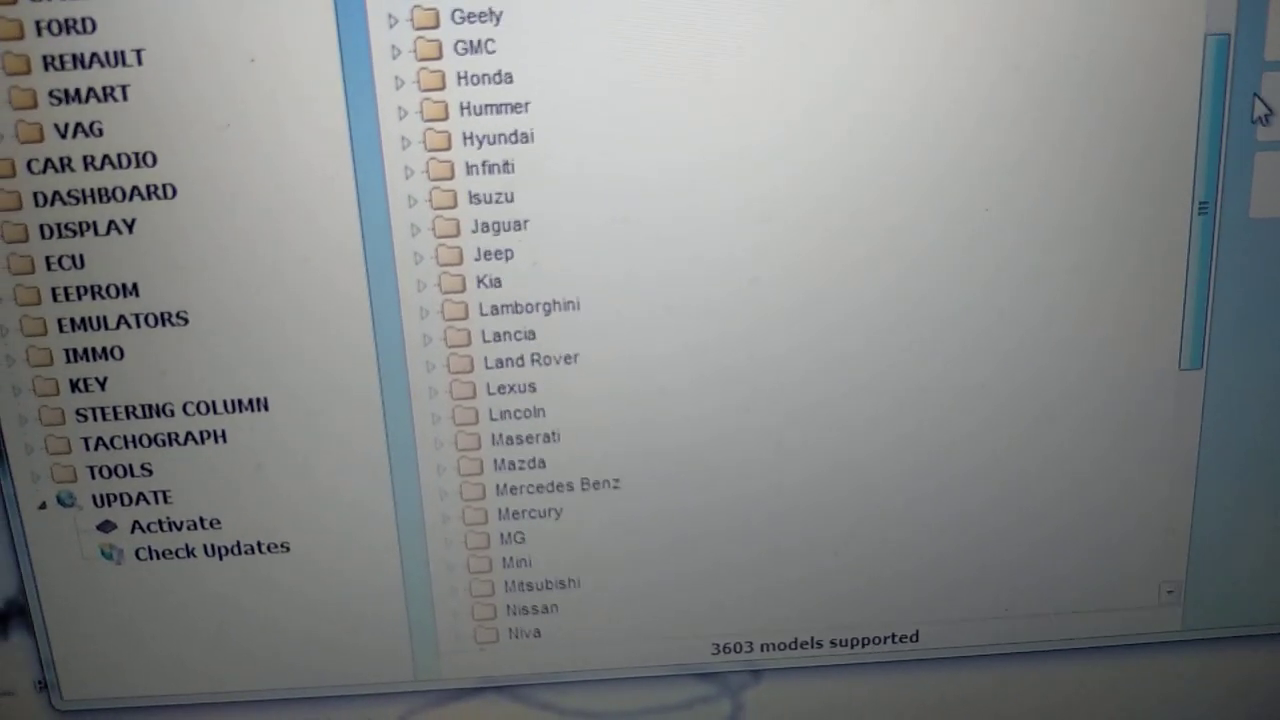
scroll("down", 3)
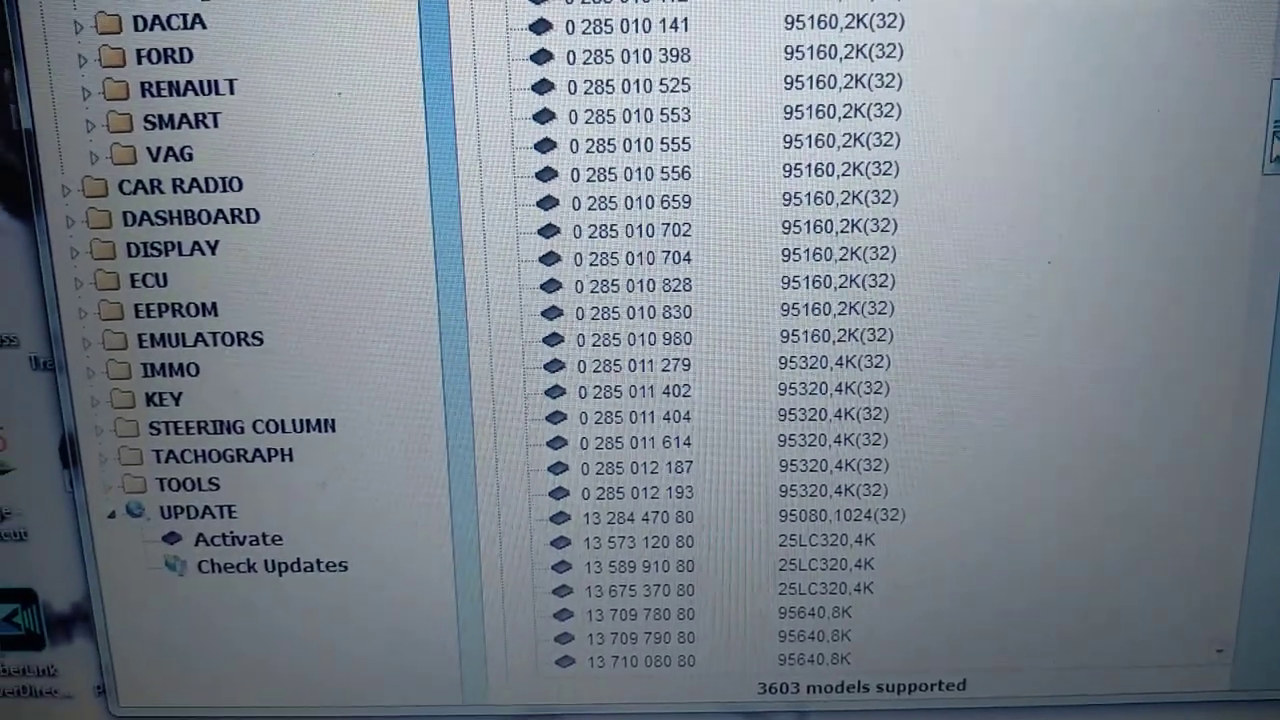
scroll("down", 3)
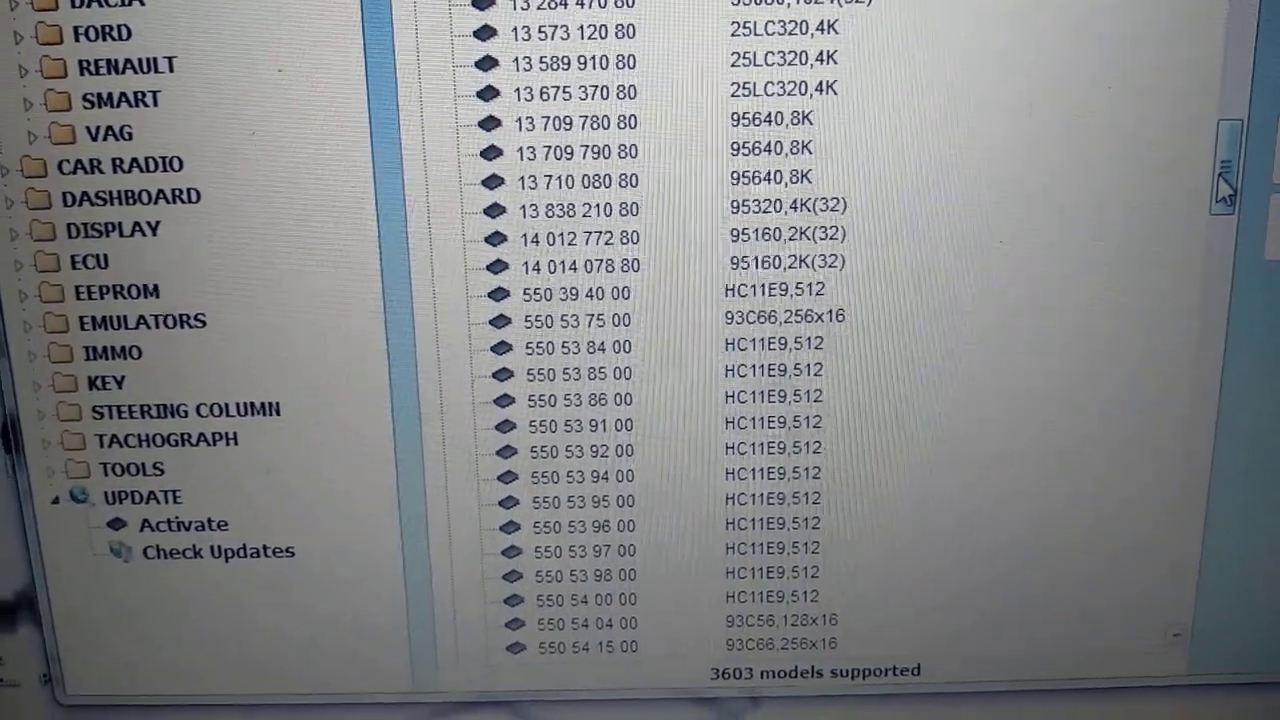
scroll("up", 3)
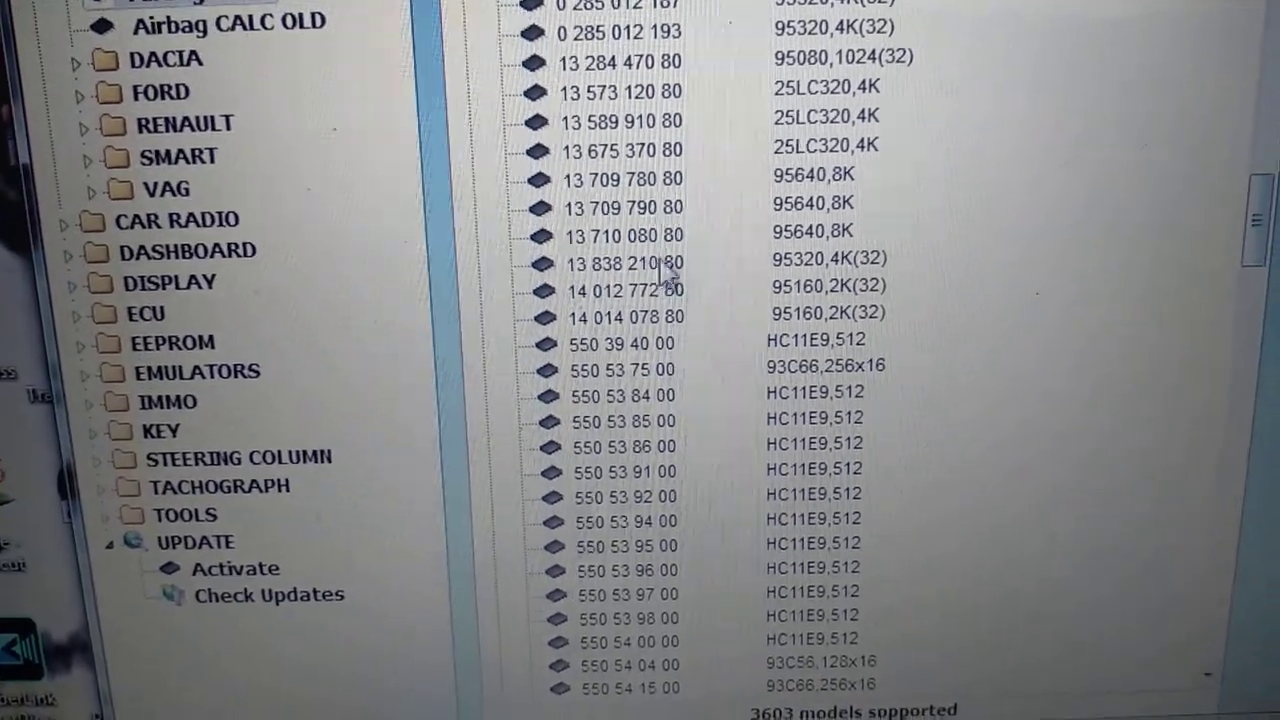
left_click(600, 349)
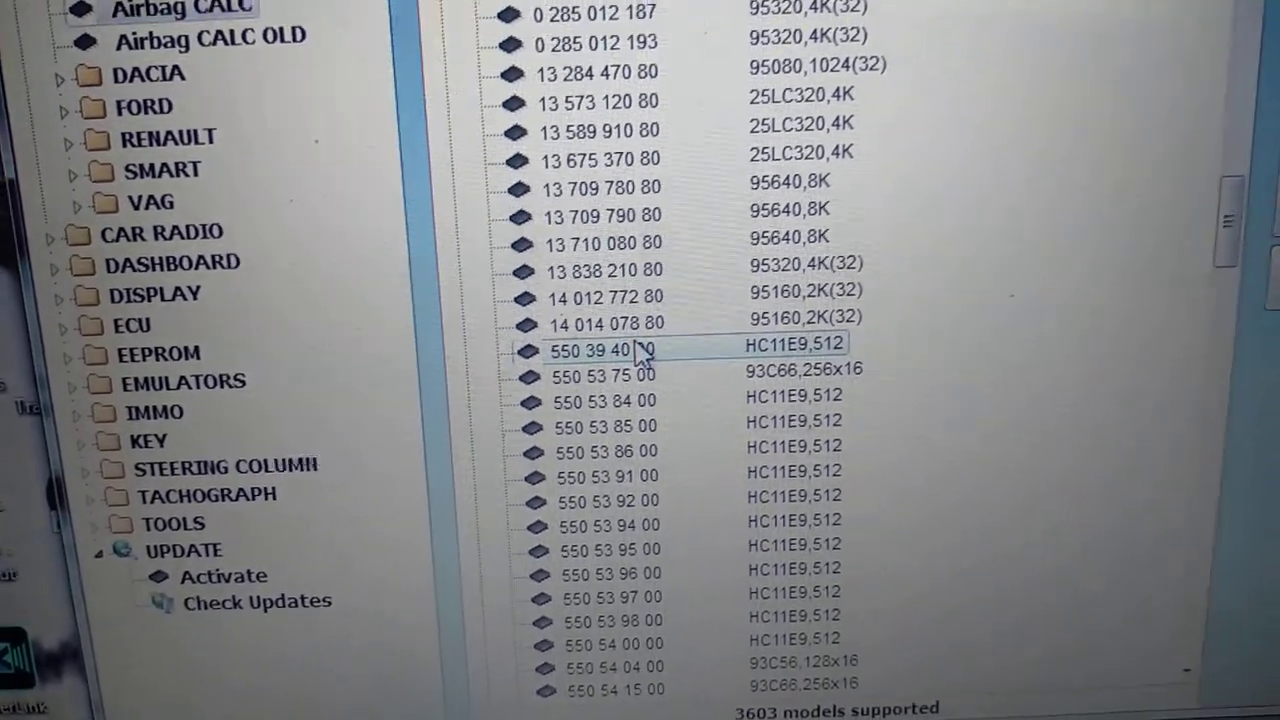
scroll("down", 3)
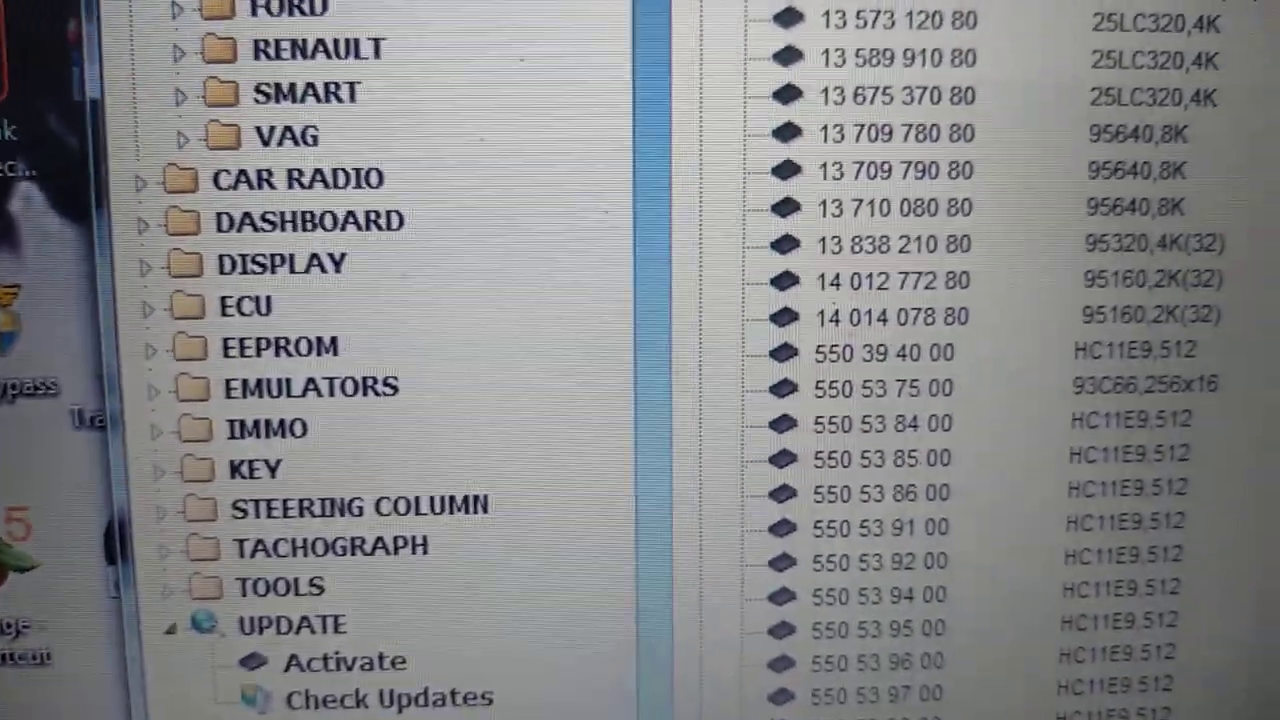
Step: Expand EEPROM, open the I2C, SPI, uWire writer, and scroll its Device Type list toward 93C66
scroll("down", 3)
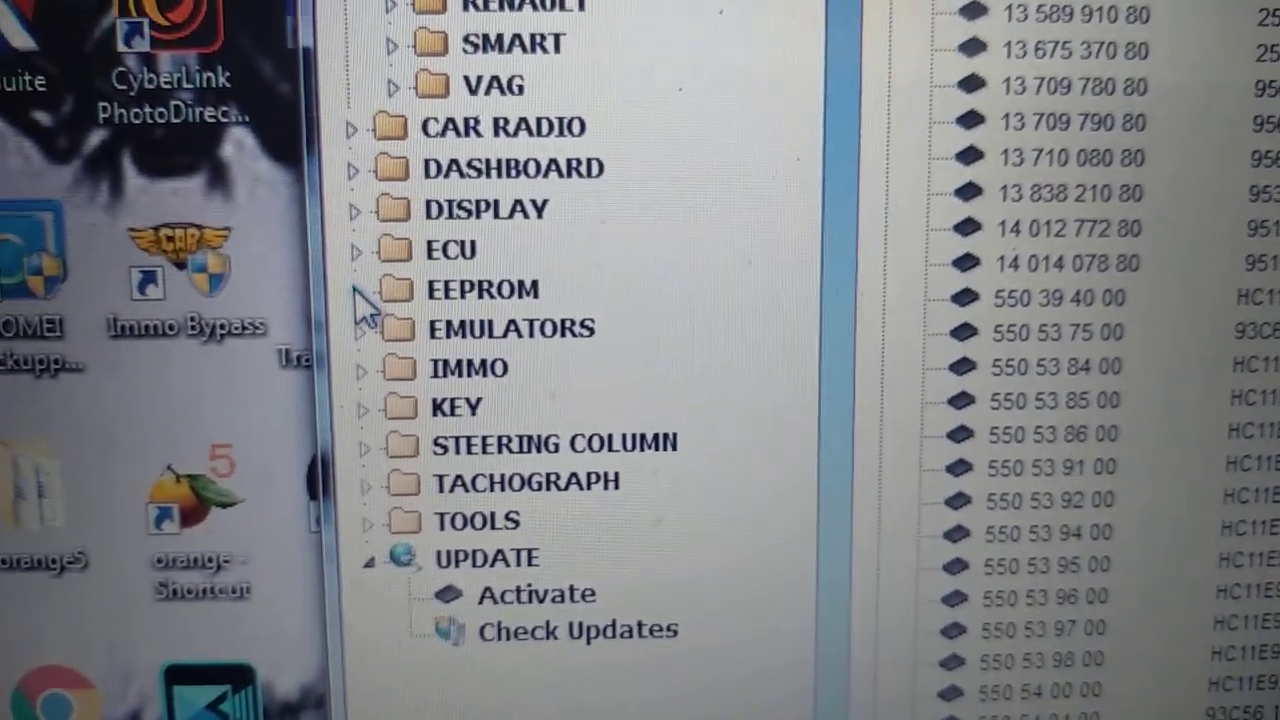
left_click(375, 289)
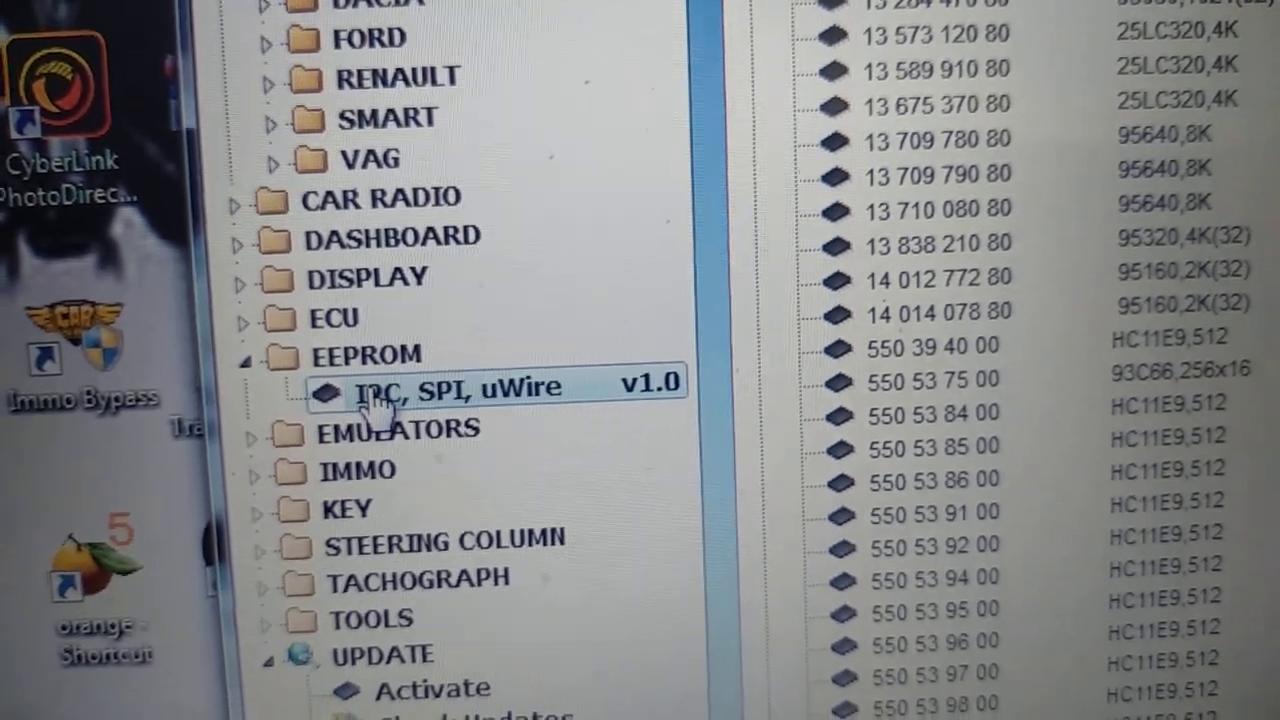
left_click(450, 388)
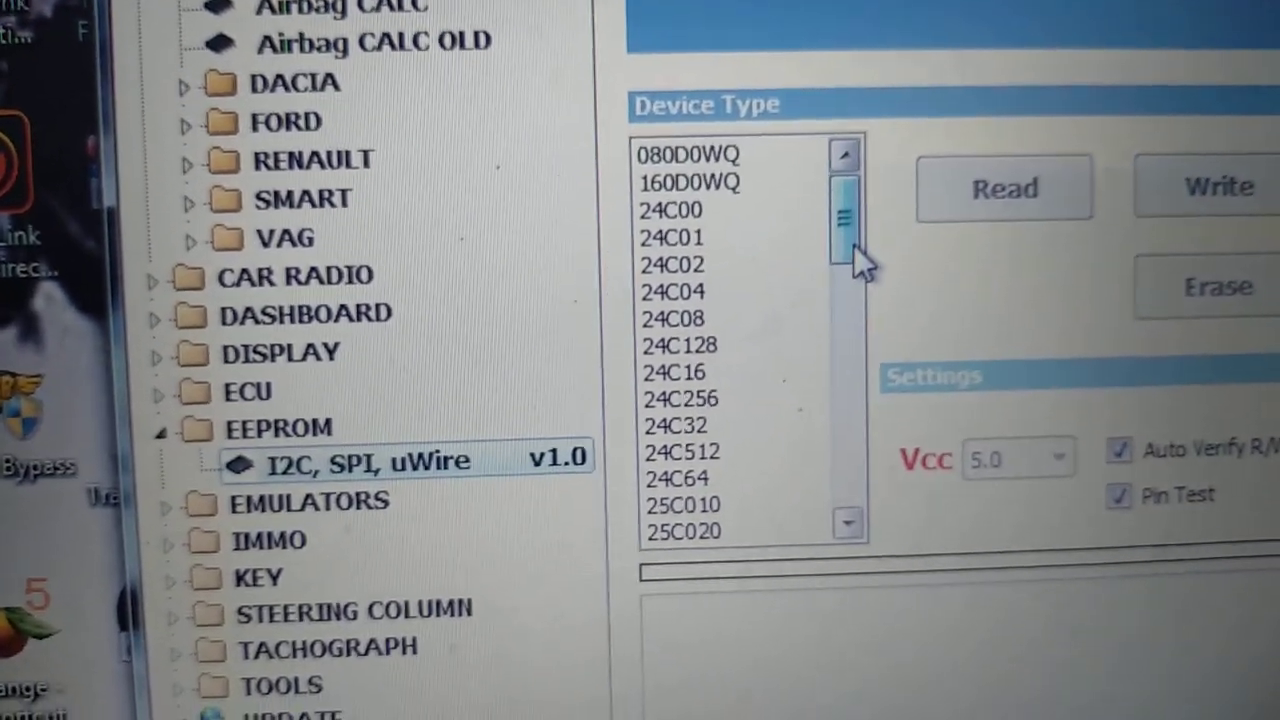
scroll("down", 3)
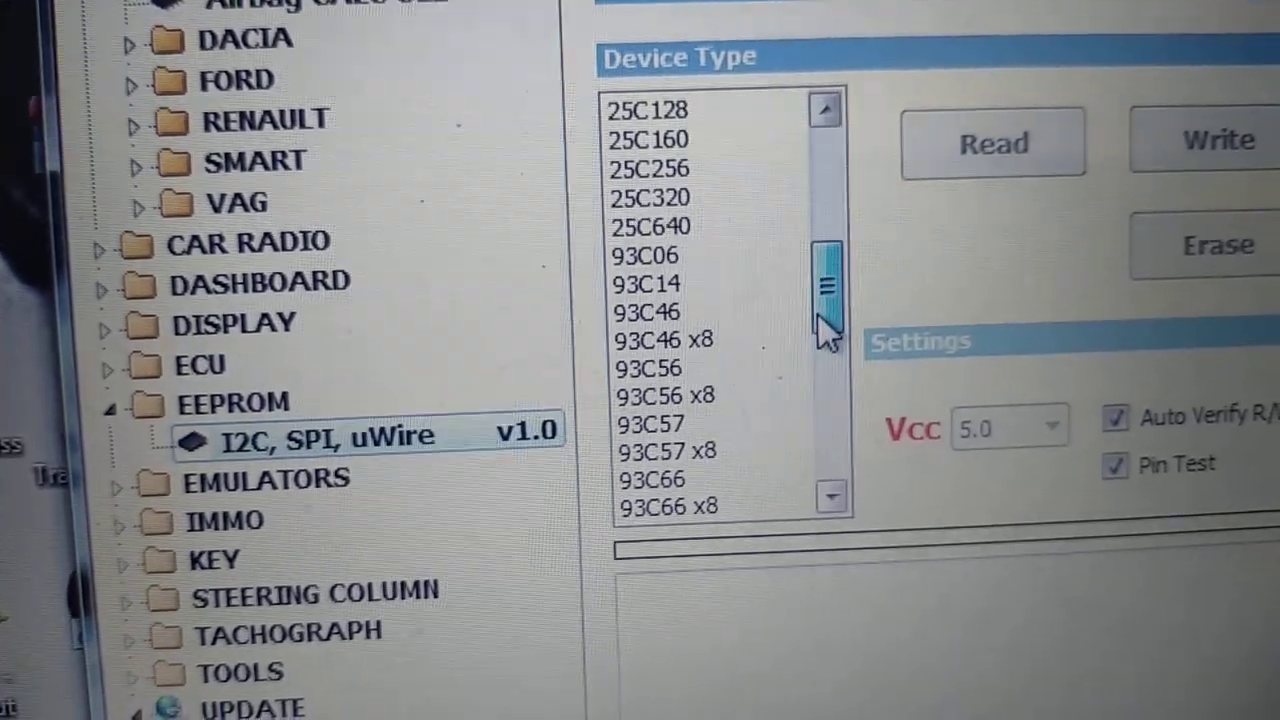
scroll("down", 3)
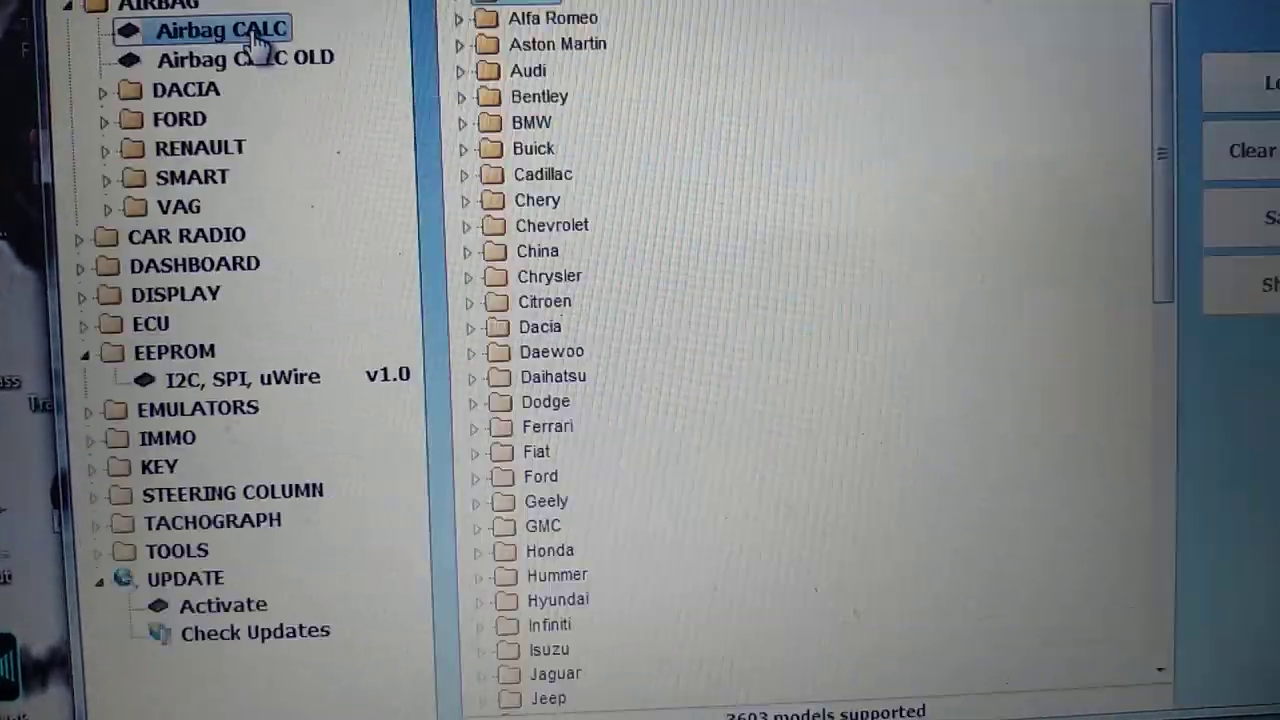
scroll("down", 3)
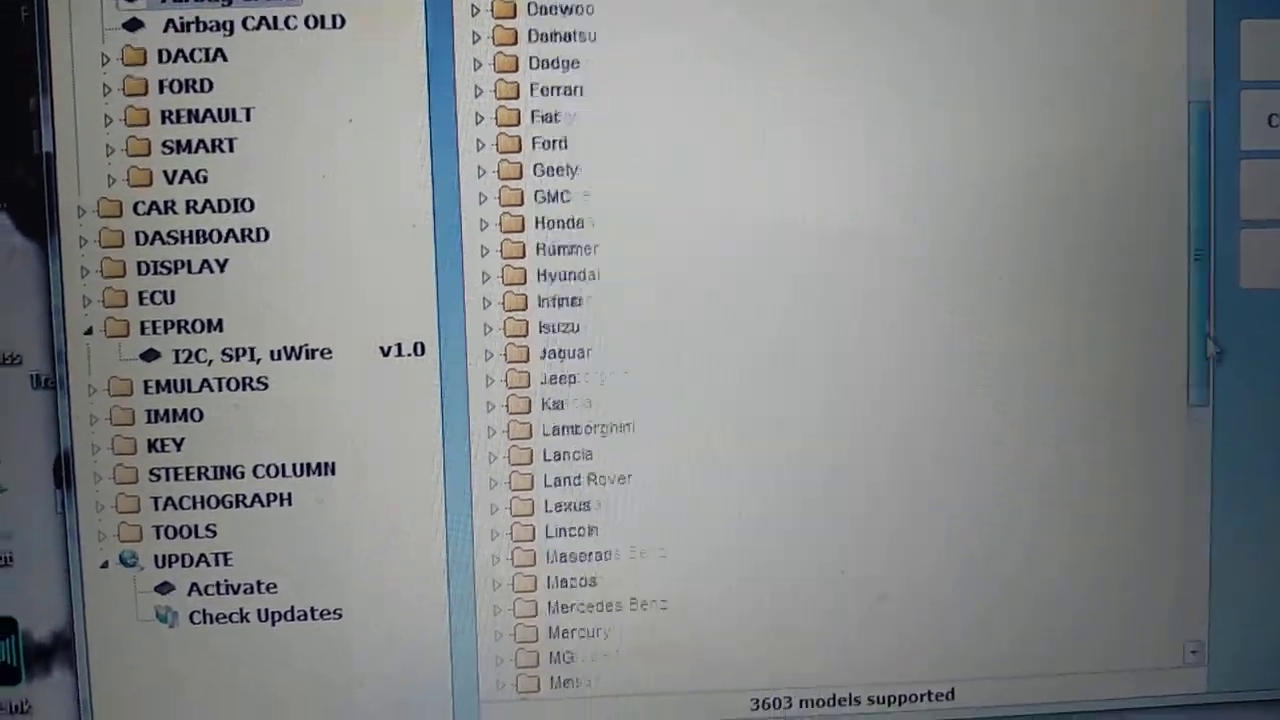
scroll("down", 3)
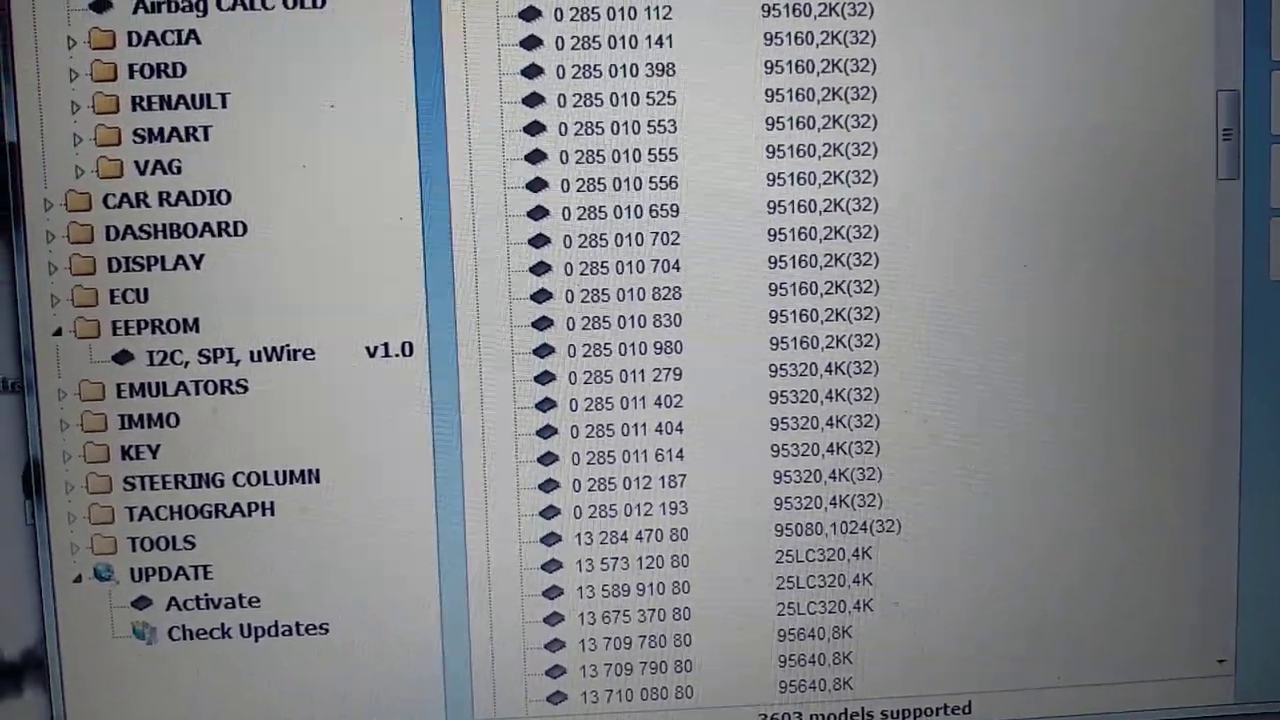
scroll("down", 3)
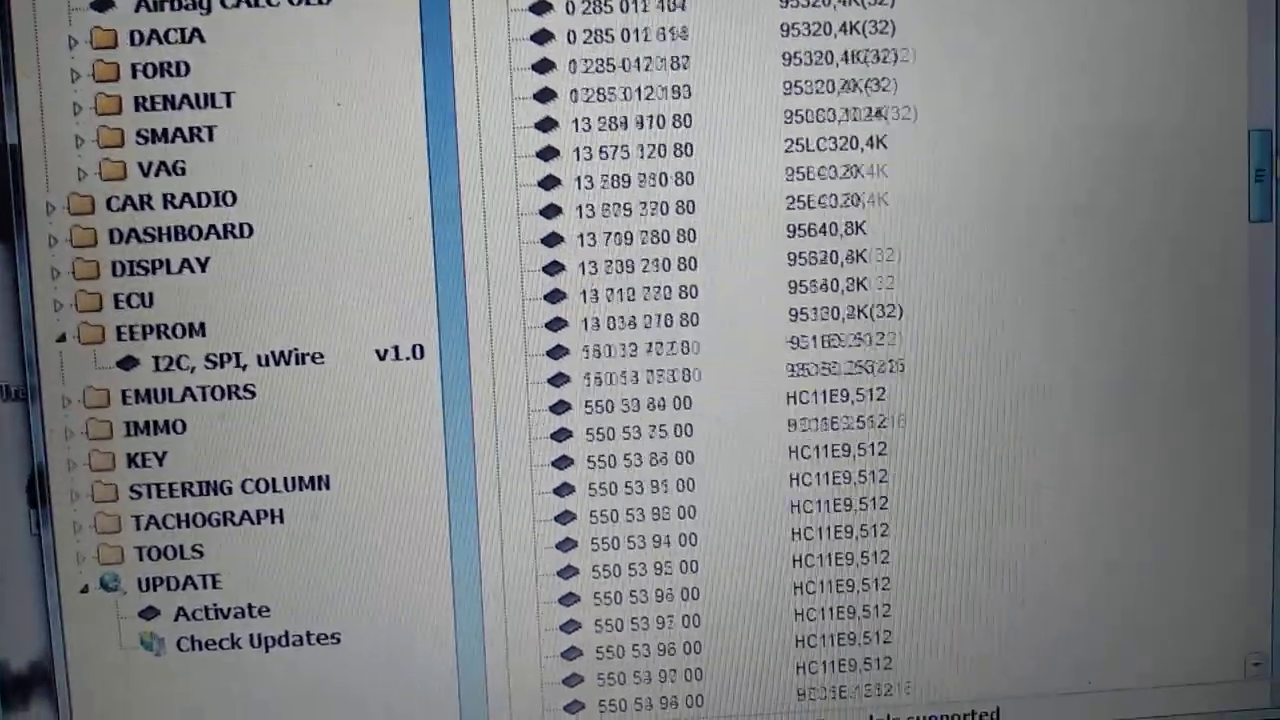
scroll("down", 3)
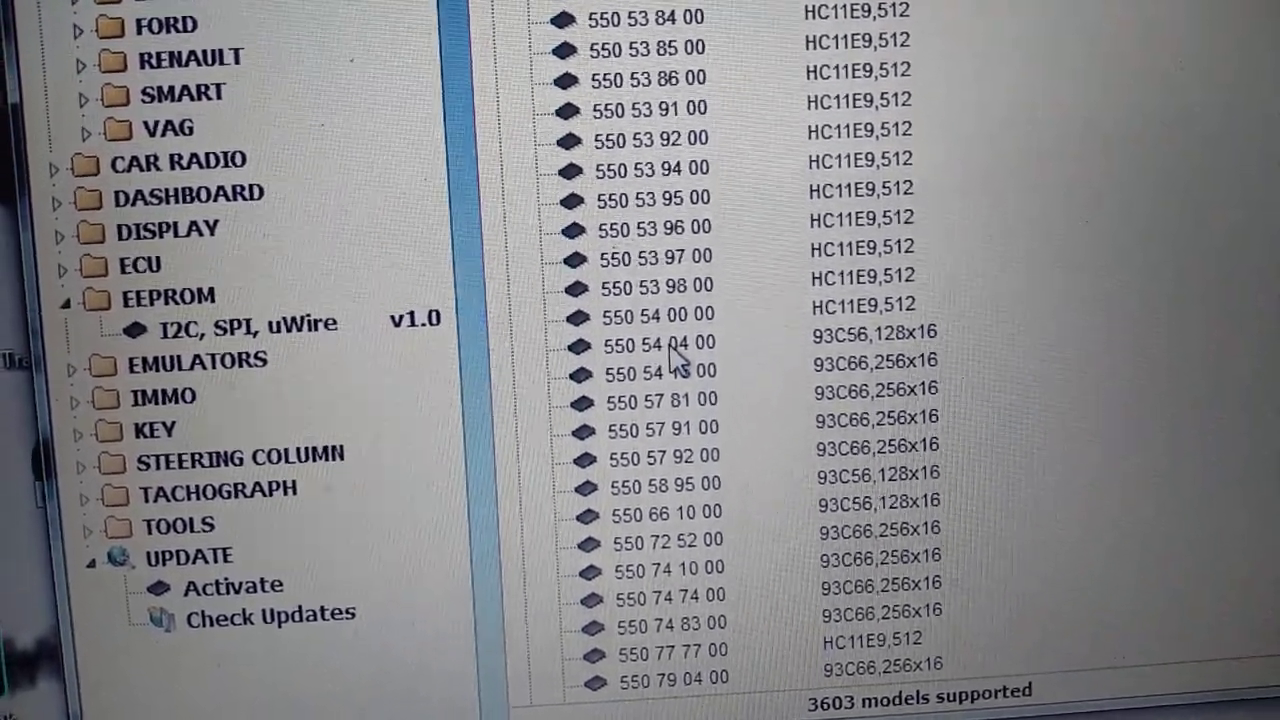
scroll("up", 3)
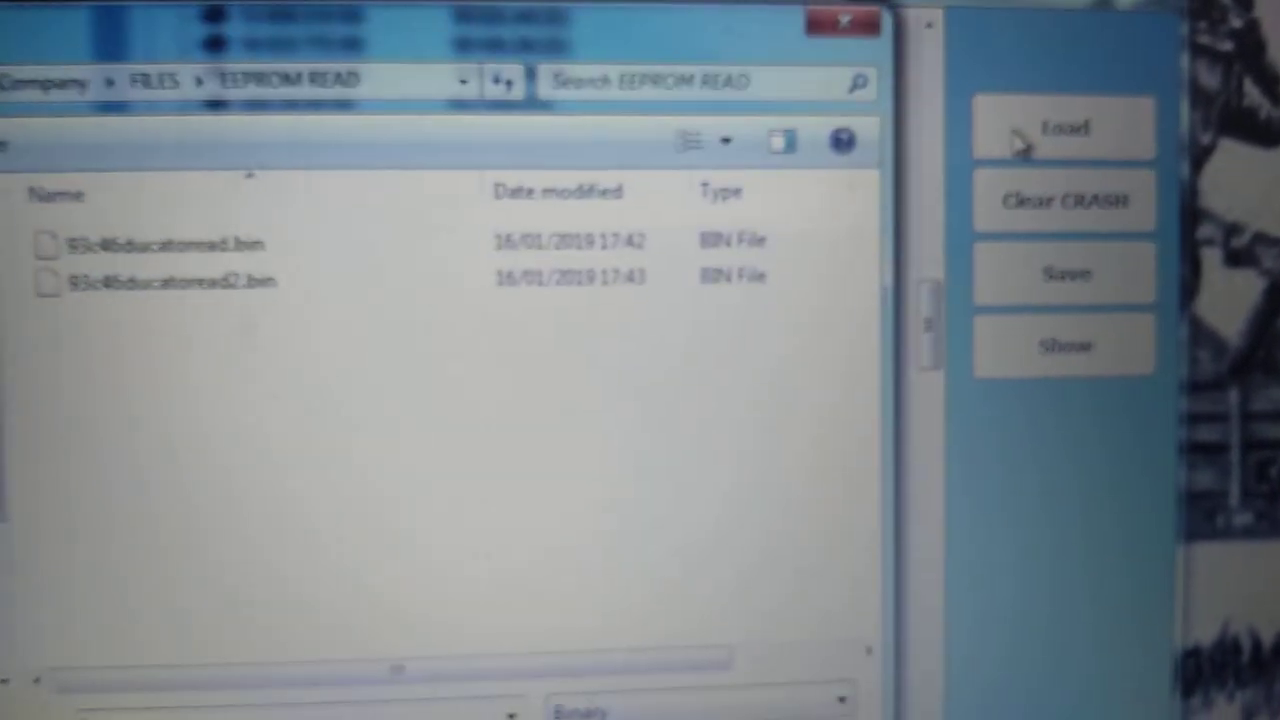
Step: Open the 93C46 airbag dump from EEPROM READ, clear crash data, and save a cleared copy
left_click(275, 280)
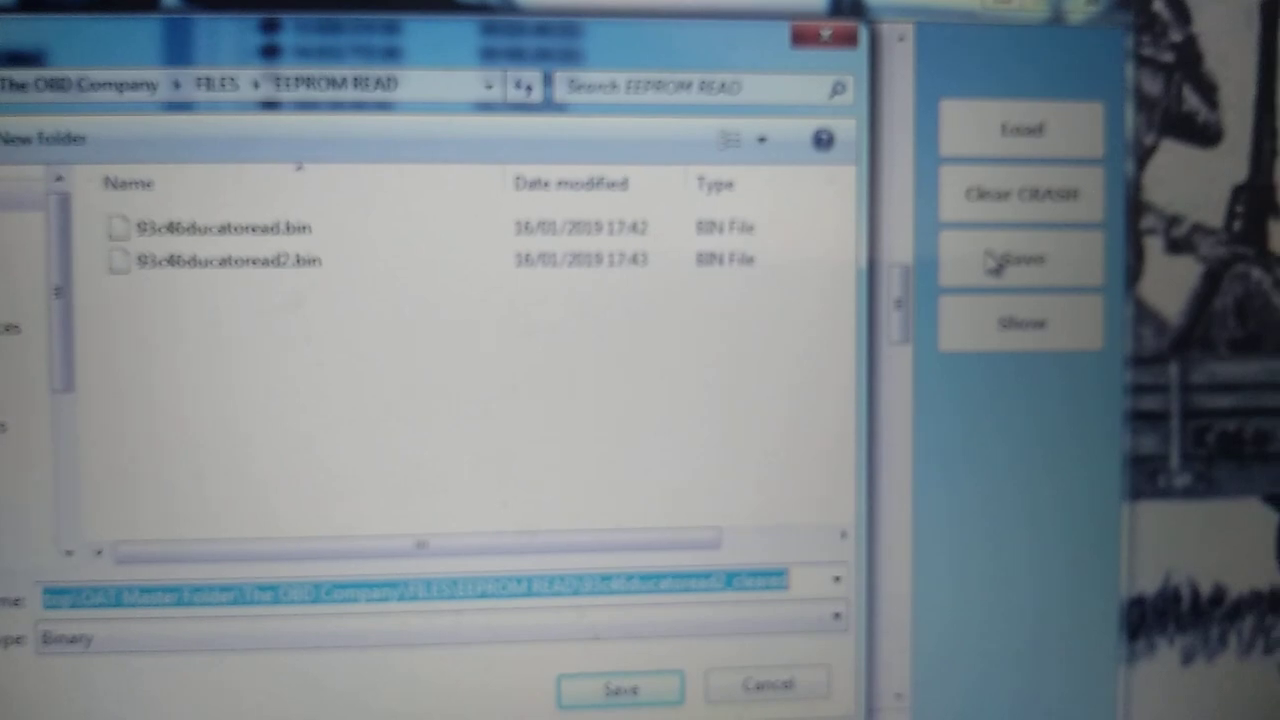
left_click(619, 688)
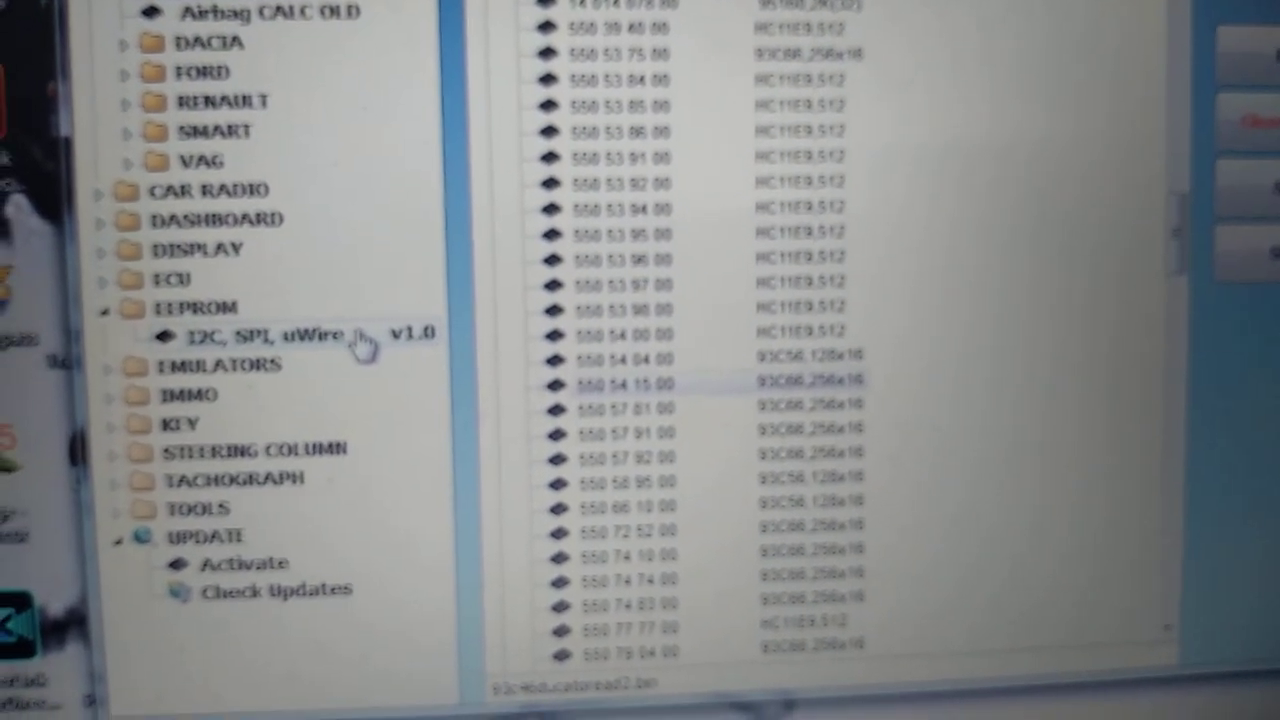
Step: Load the cleared dump into the 93C66 uWire writer buffer, then collapse the AIRBAG and EEPROM categories
left_click(270, 333)
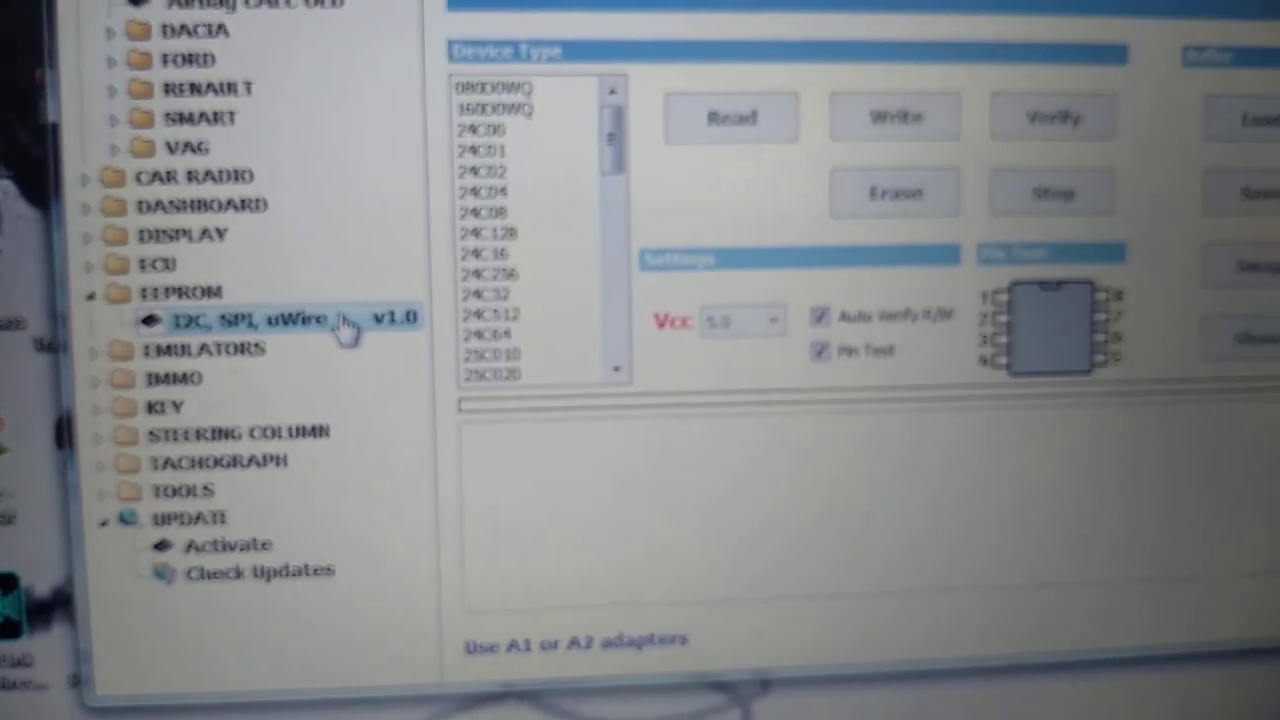
scroll("down", 3)
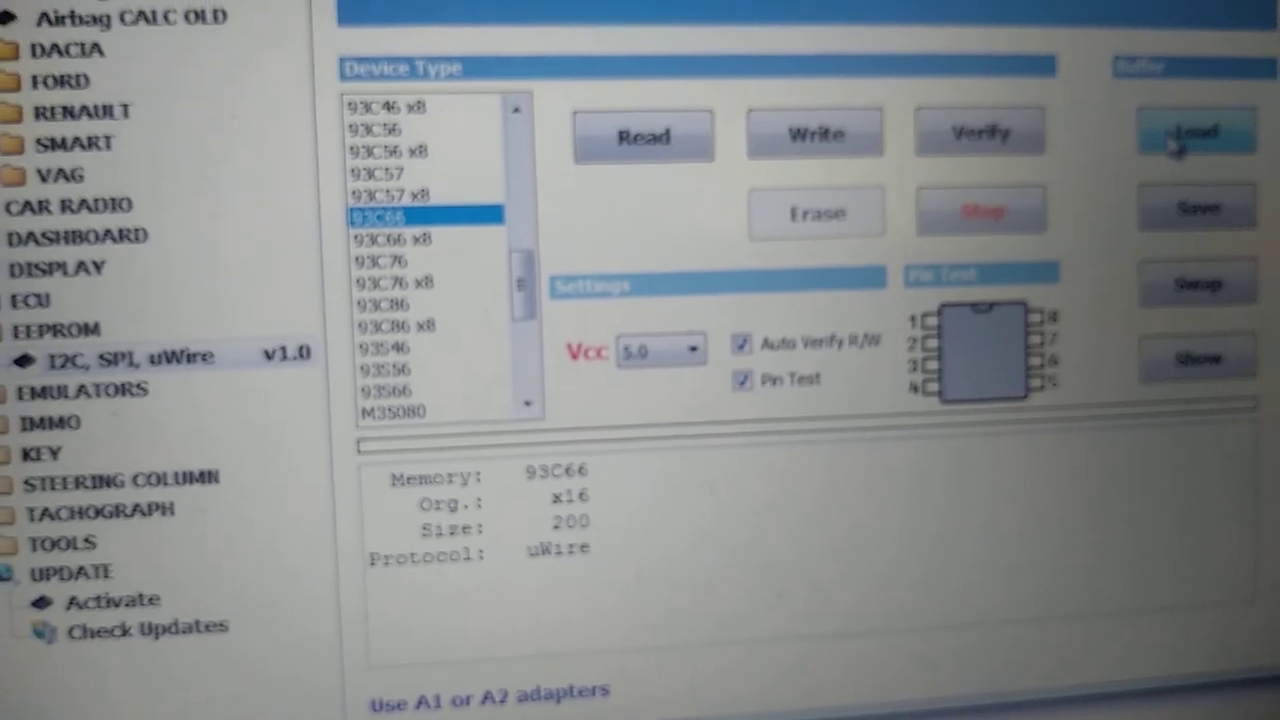
left_click(1193, 130)
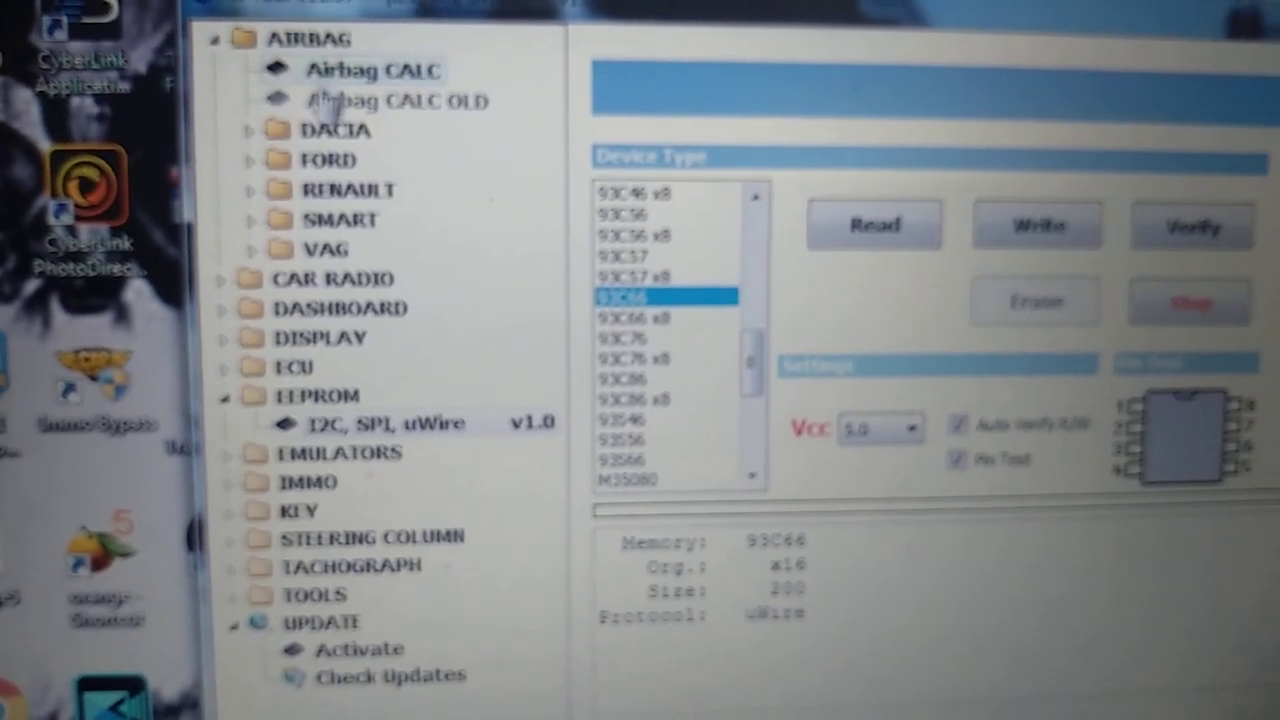
left_click(213, 38)
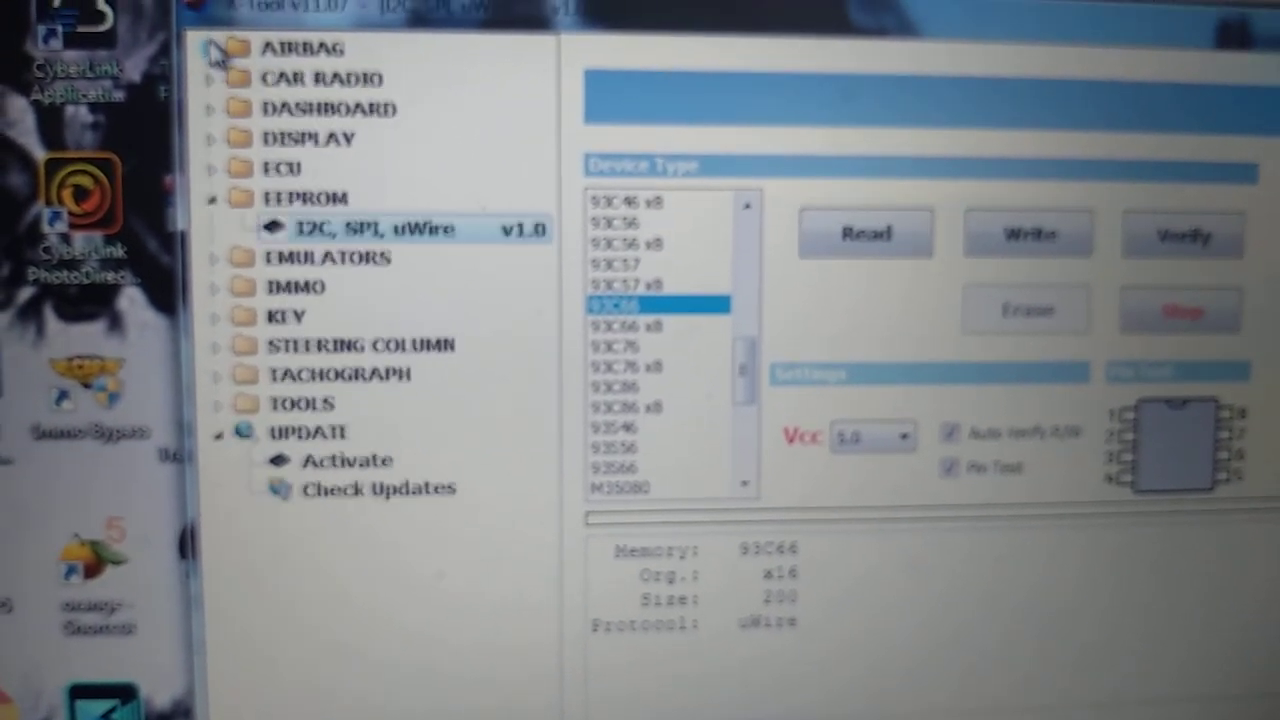
left_click(213, 197)
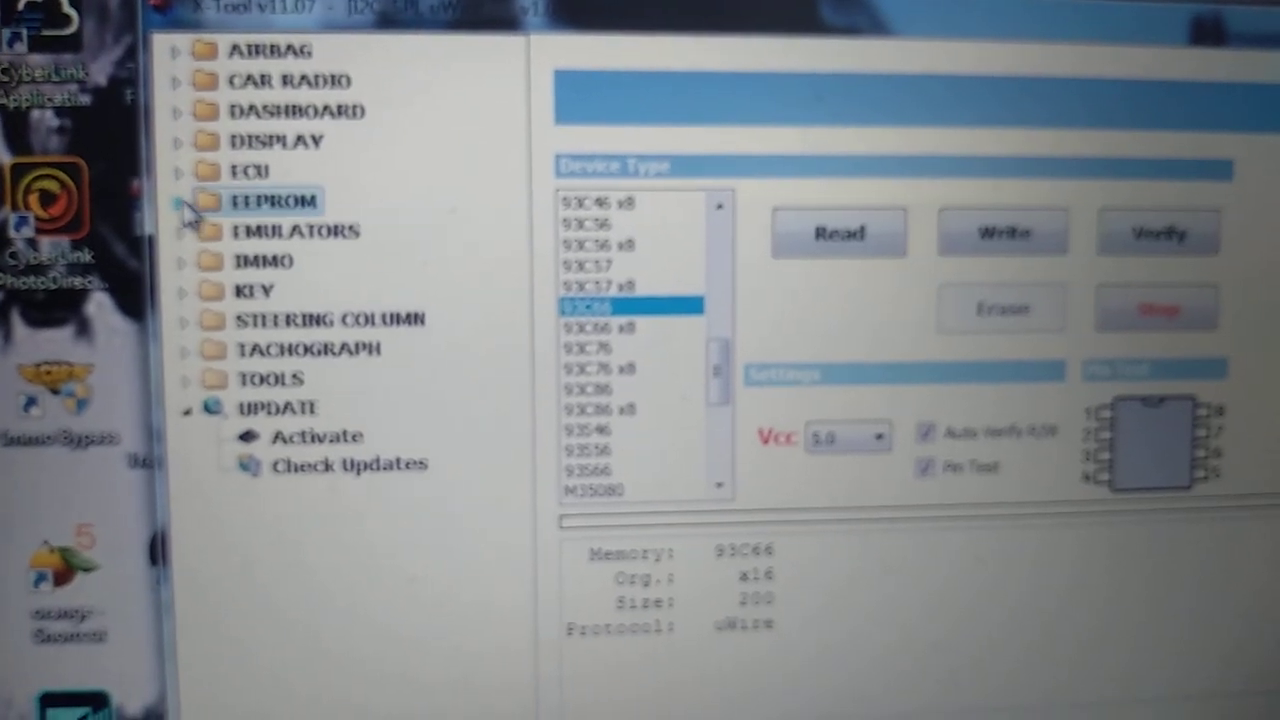